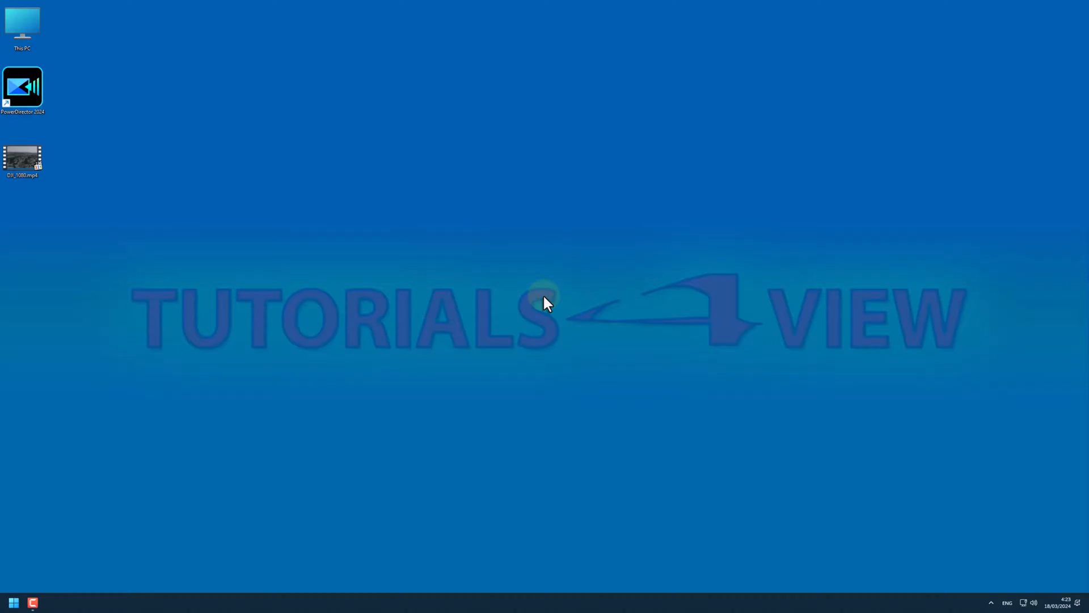
Launch PowerDirector 2024, start a new empty project and begin importing media
double_click(23, 87)
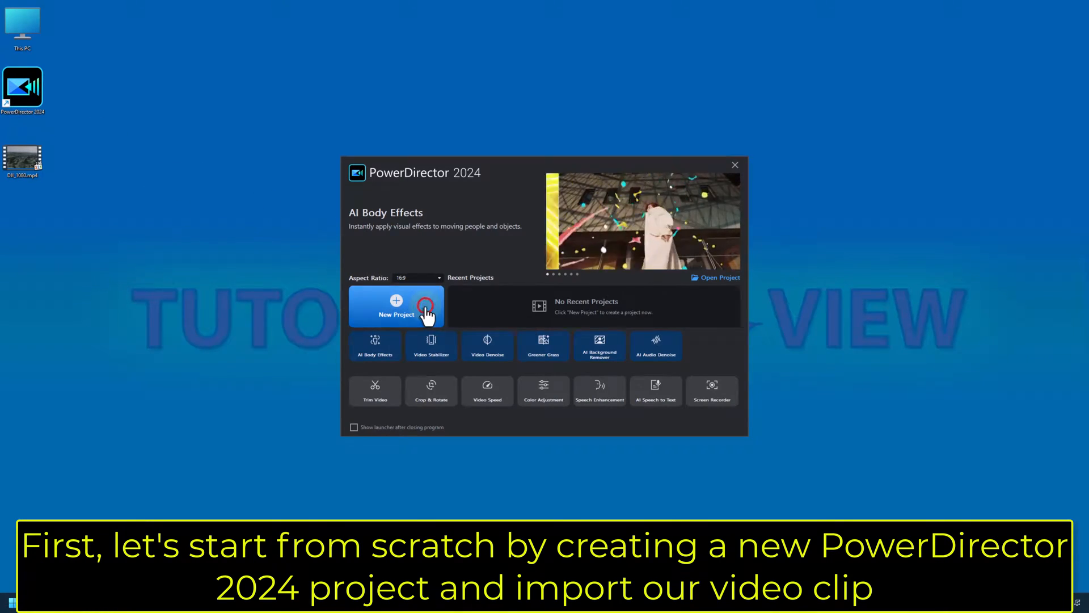
click(396, 314)
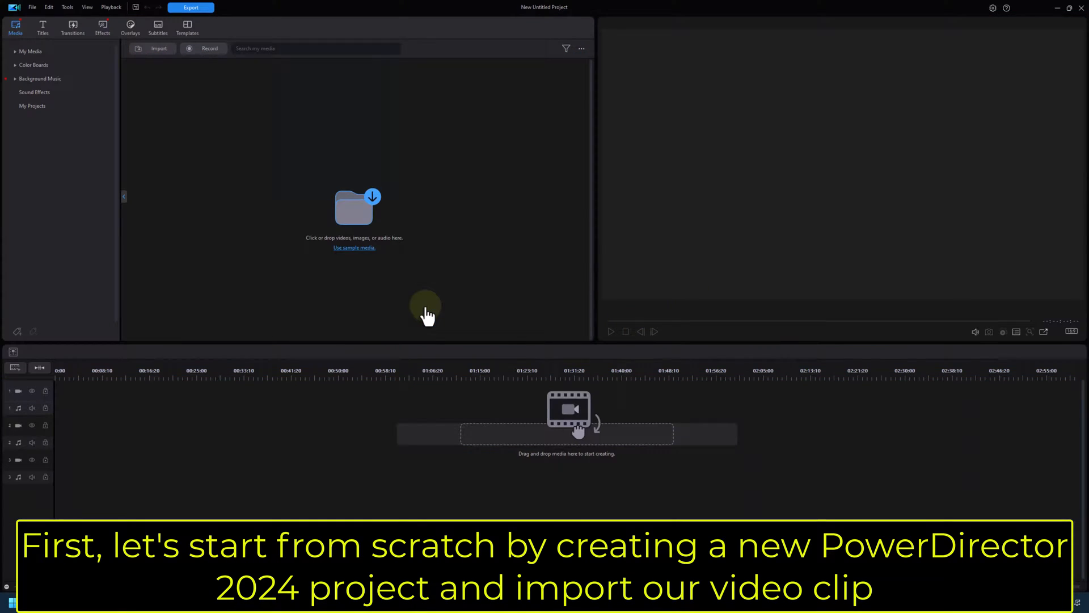
click(354, 209)
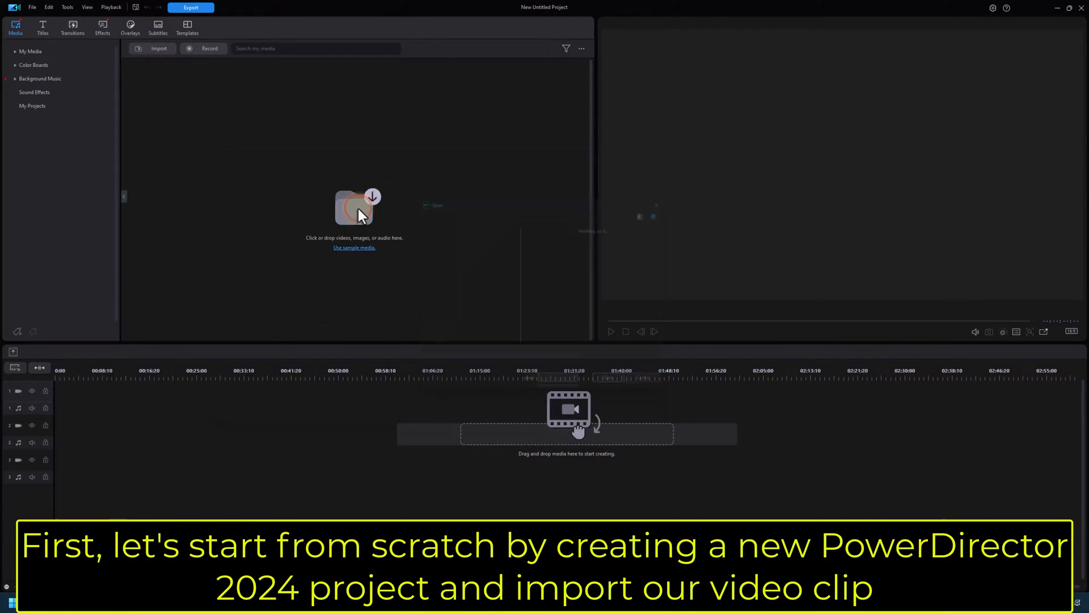
Import DJI_1080.mp4 and place it at the start of video track 1
click(354, 209)
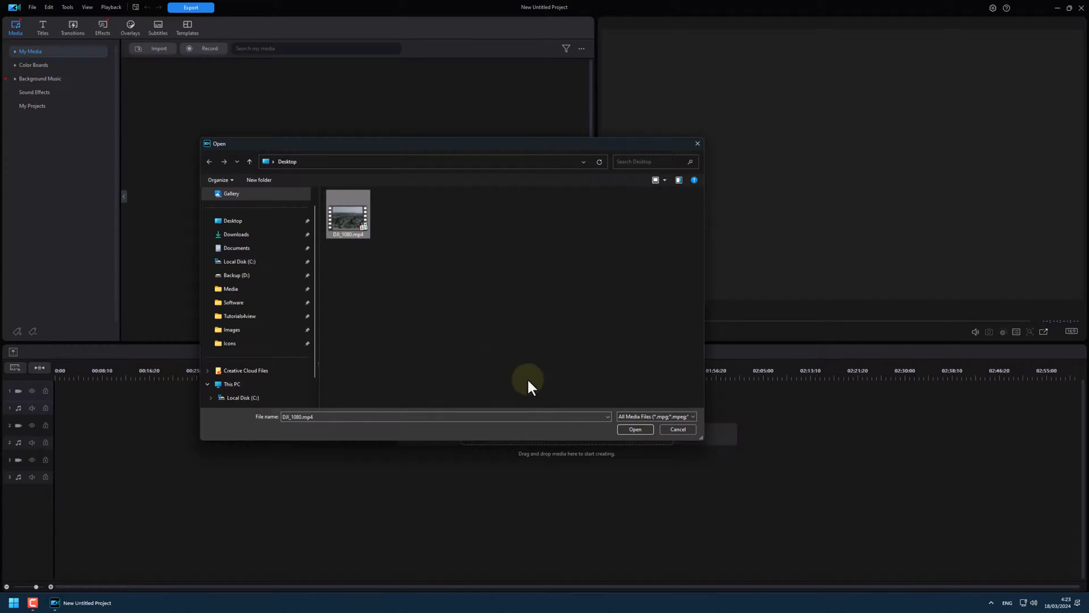
click(633, 429)
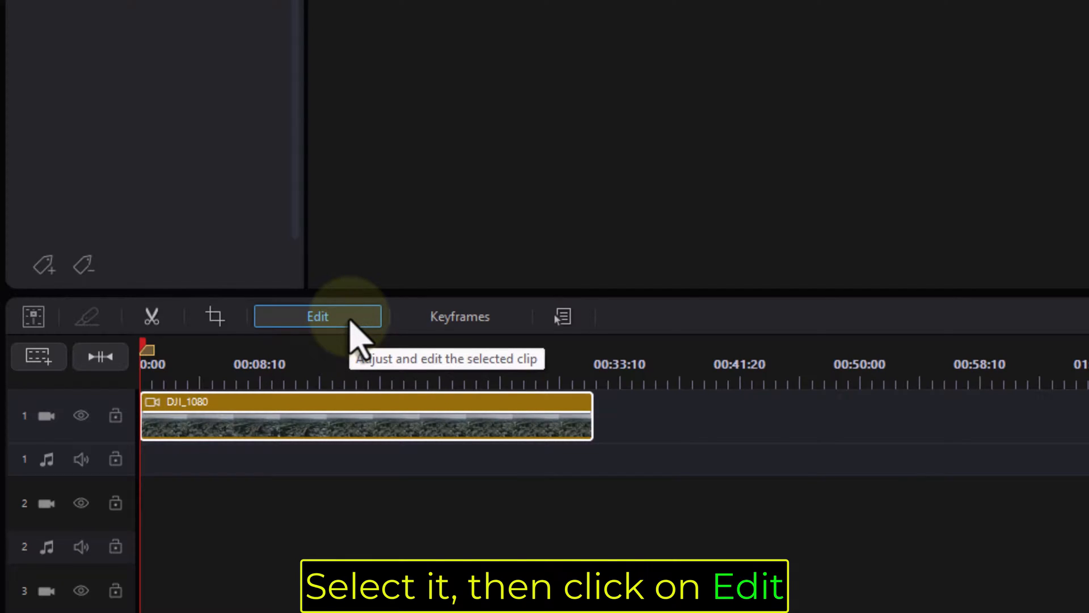
Bring up the Pan / Zoom editor for the DJI_1080 clip
click(316, 317)
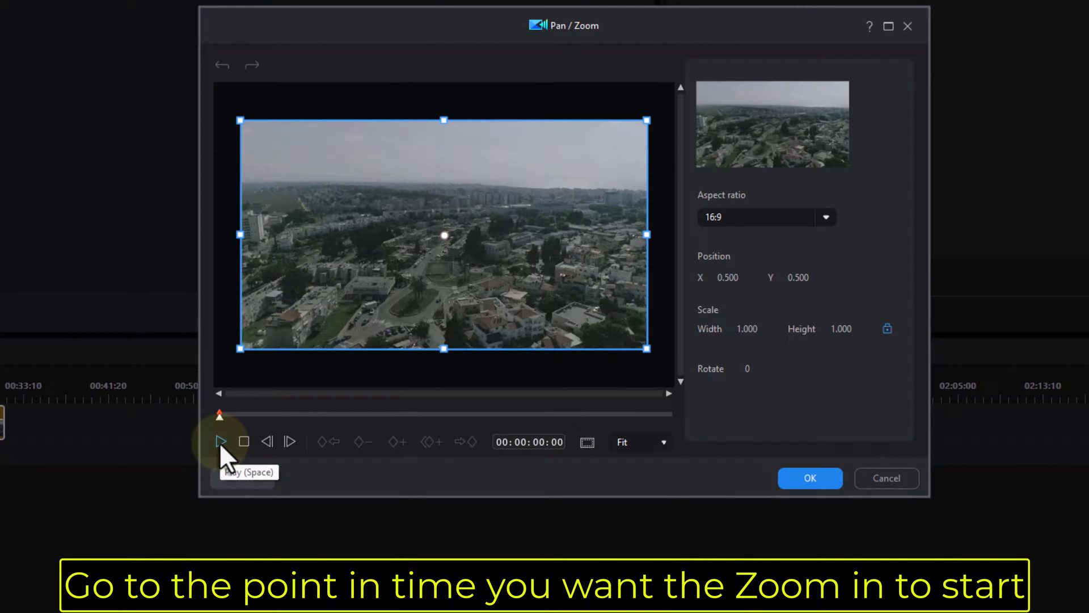
Play to 00:00:03:27 and add a keyframe where the zoom-in begins
click(222, 442)
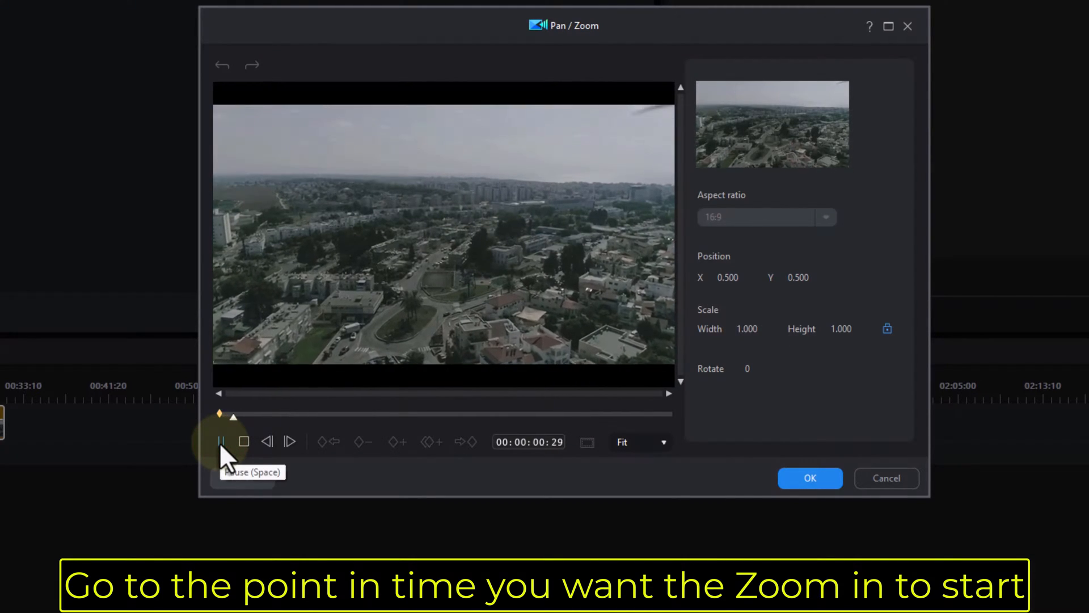
click(221, 442)
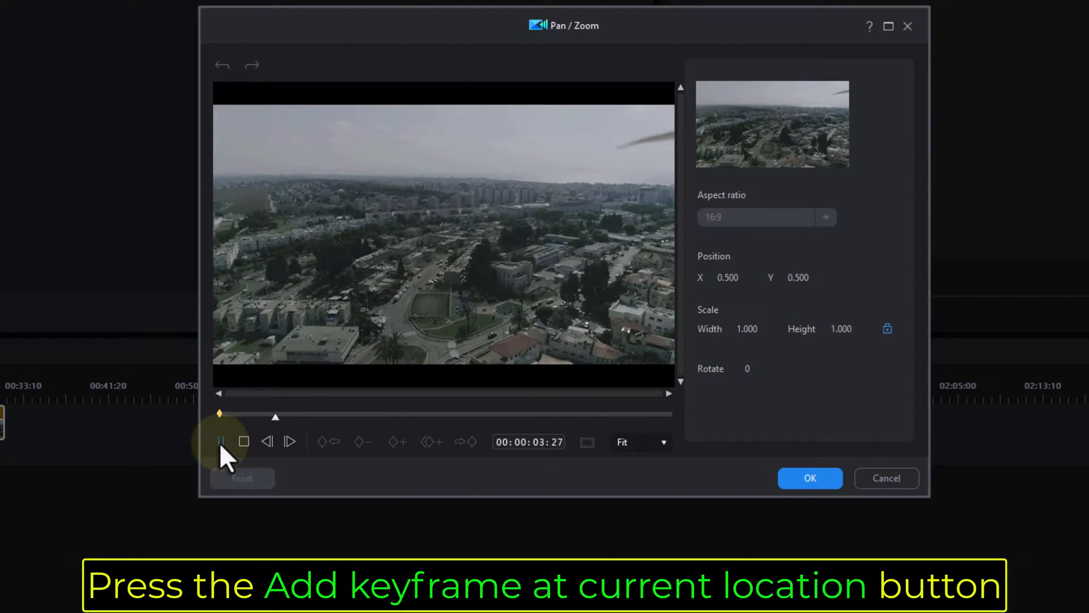
click(398, 442)
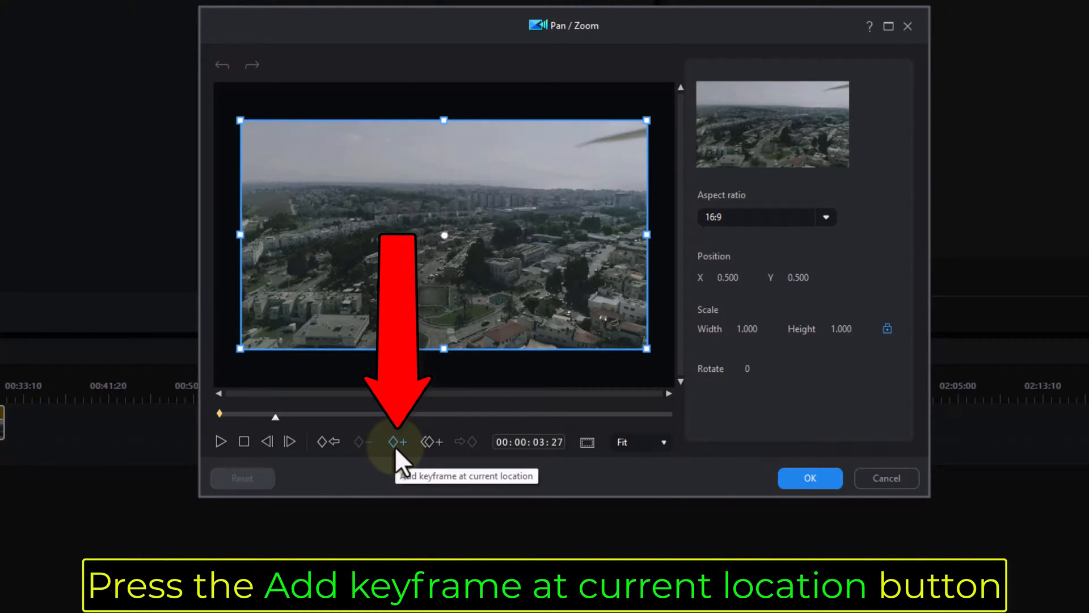
click(397, 442)
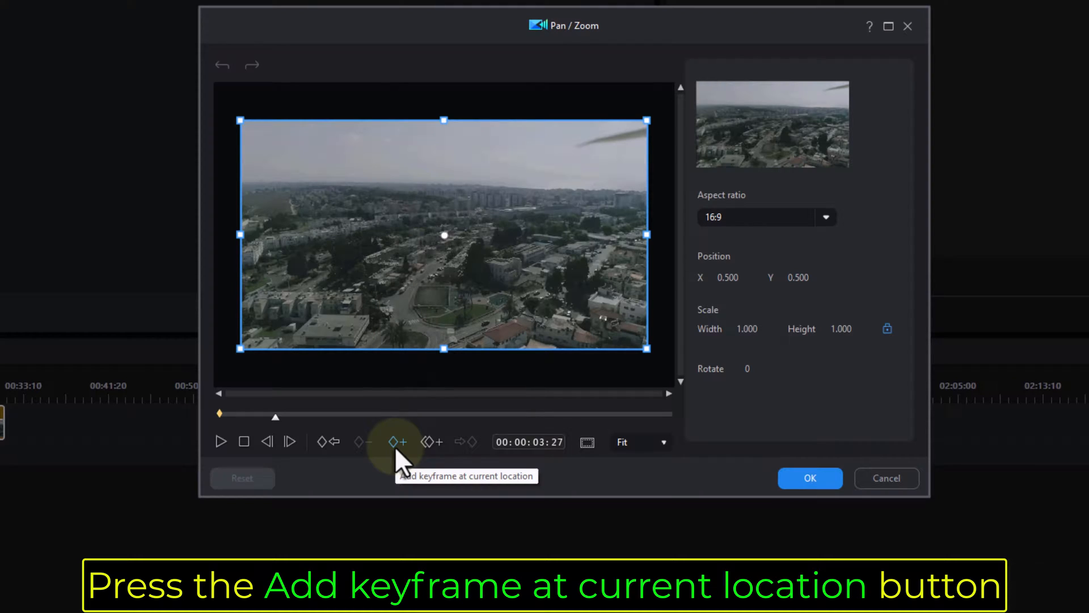
click(397, 441)
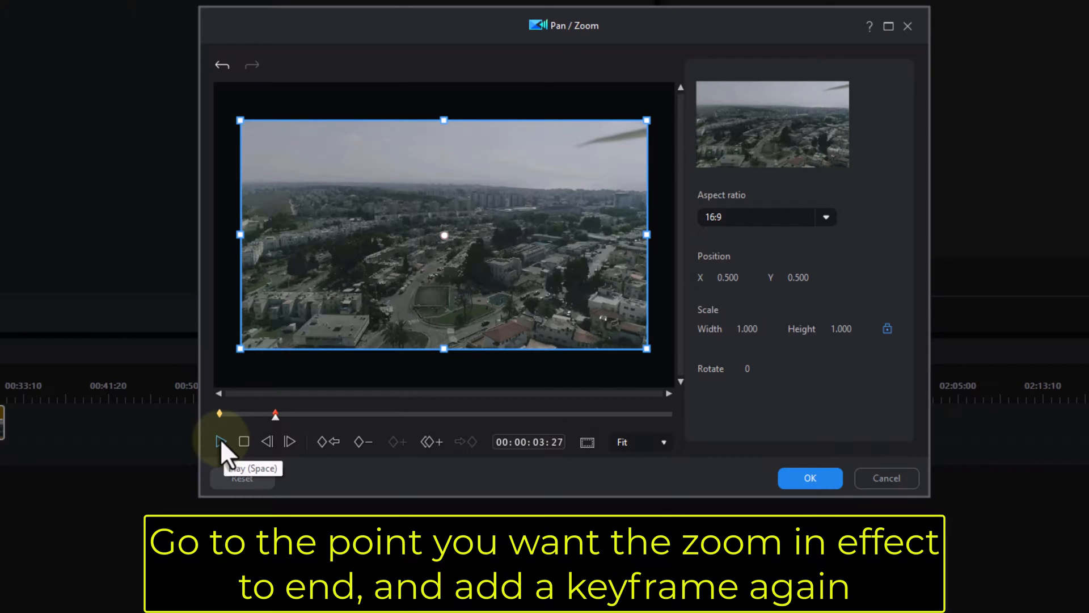
Play on to 00:00:05:02 and add a keyframe where the zoom-in ends
click(220, 442)
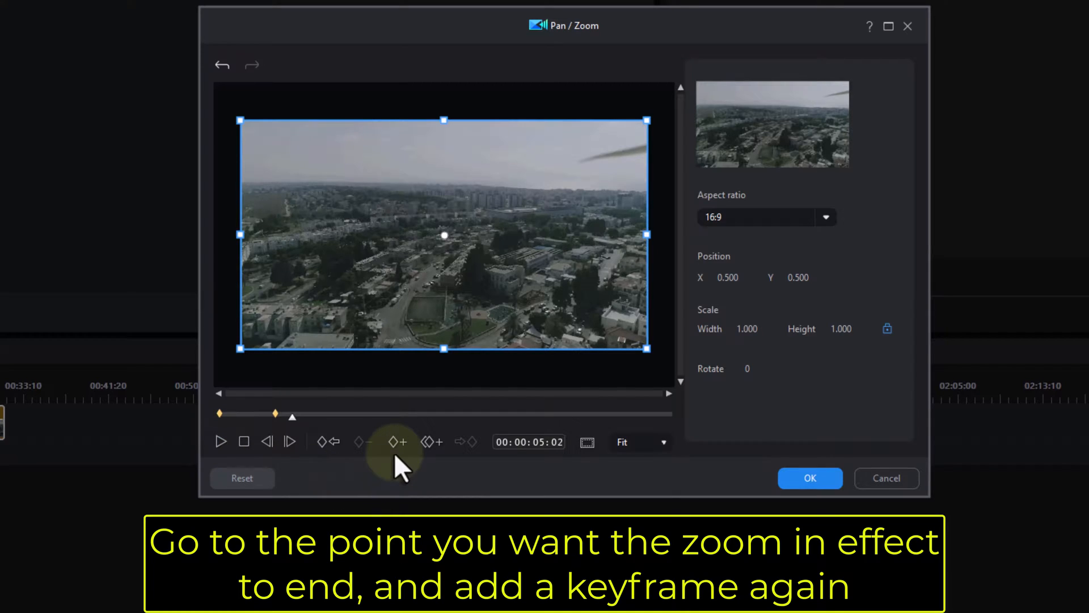
click(398, 442)
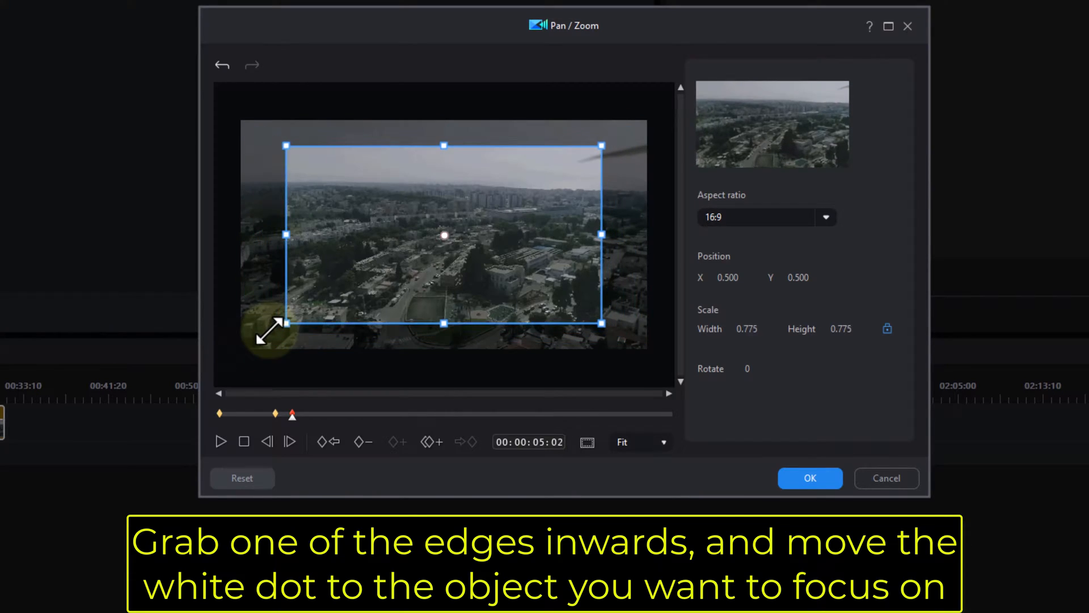
Shrink the 5:02 keyframe framing to scale 0.255 and centre it at X 0.453, Y 0.724
drag(286, 323, 376, 276)
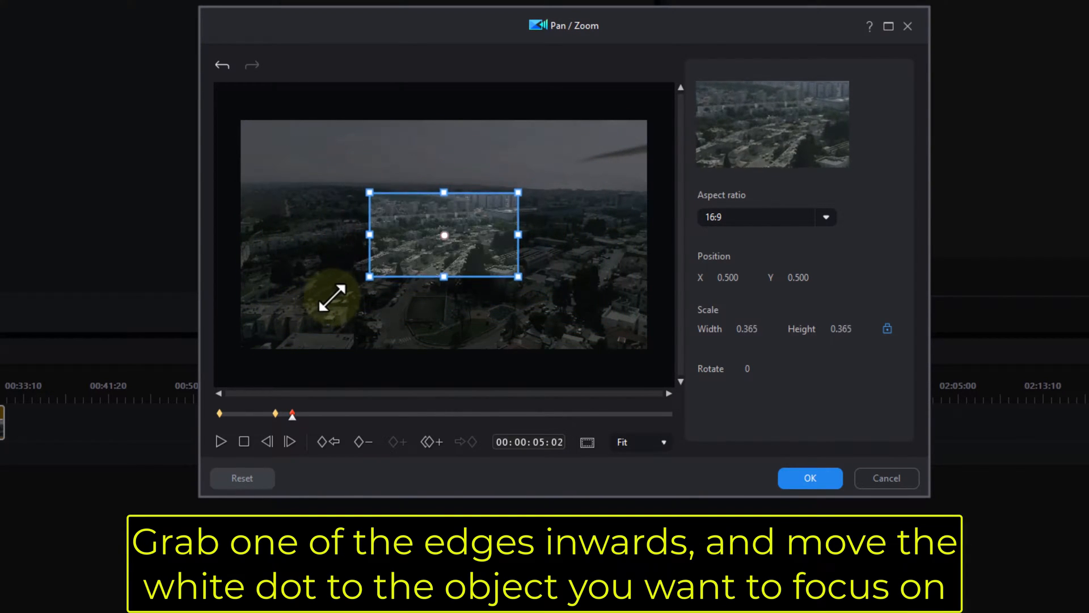
drag(522, 280, 484, 264)
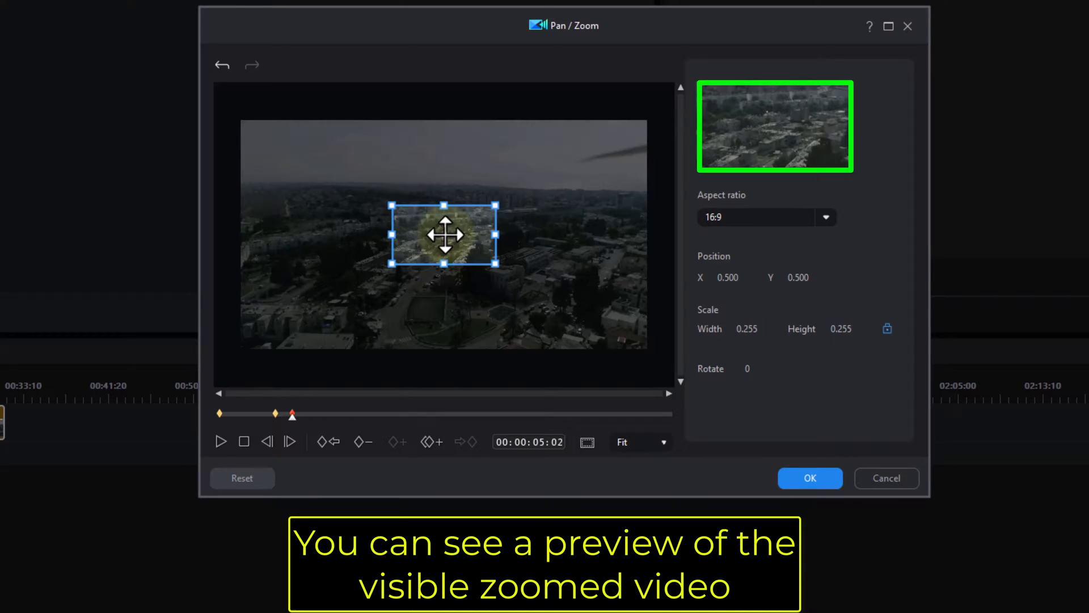
drag(444, 234, 429, 252)
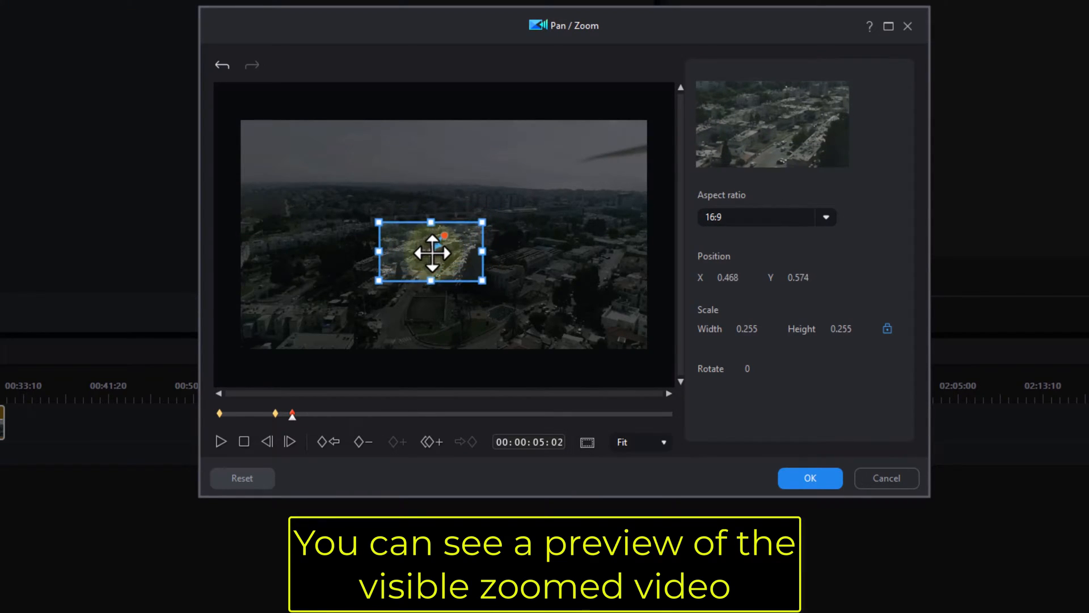
drag(431, 252, 426, 286)
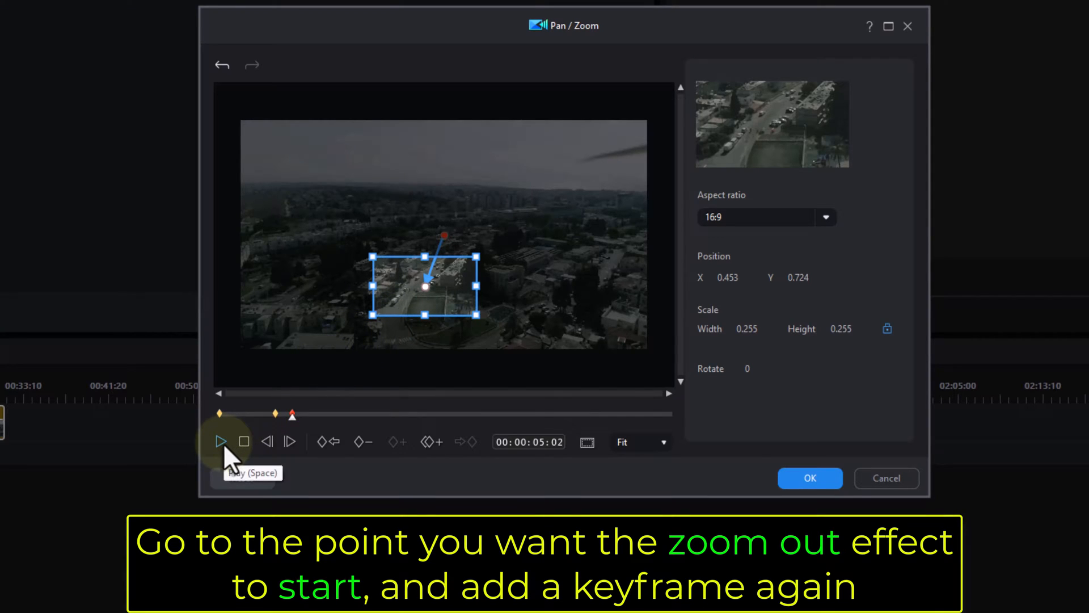
Play to 00:00:09:22 and add a keyframe where the zoom-out starts
click(221, 442)
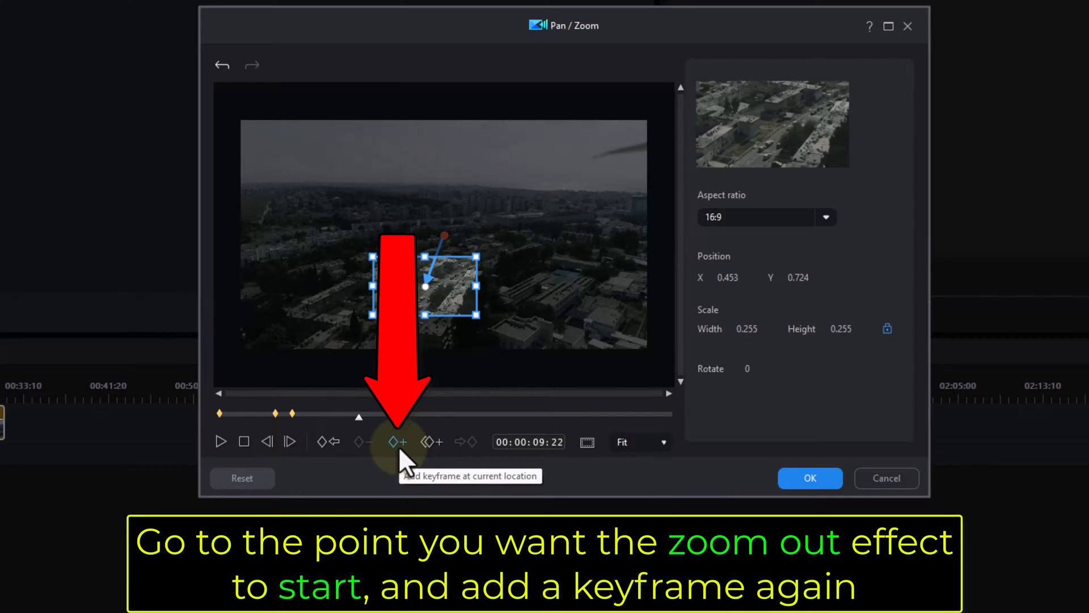
click(396, 442)
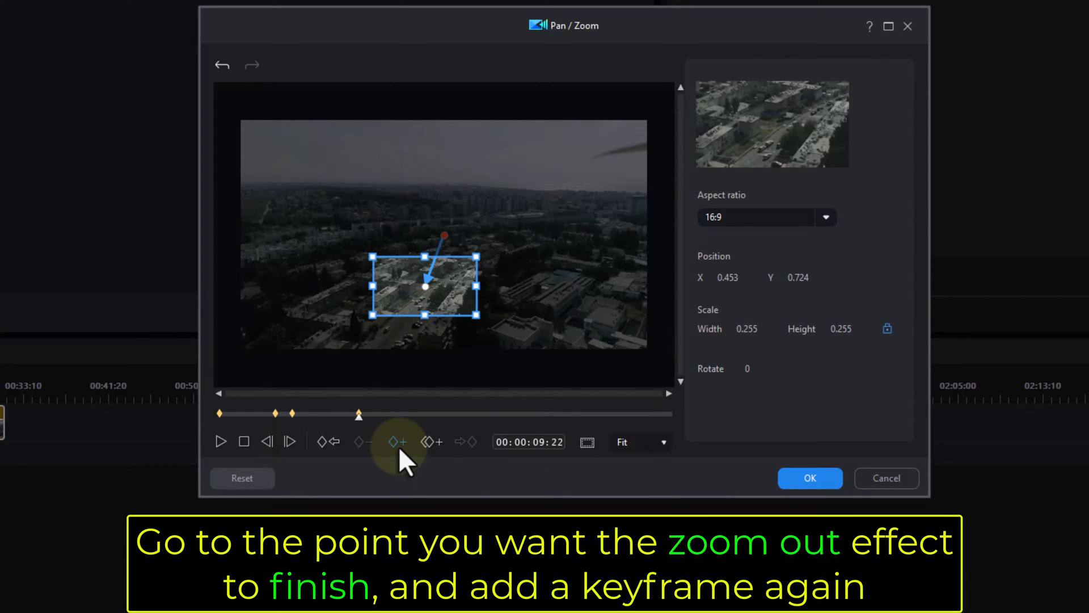
click(397, 442)
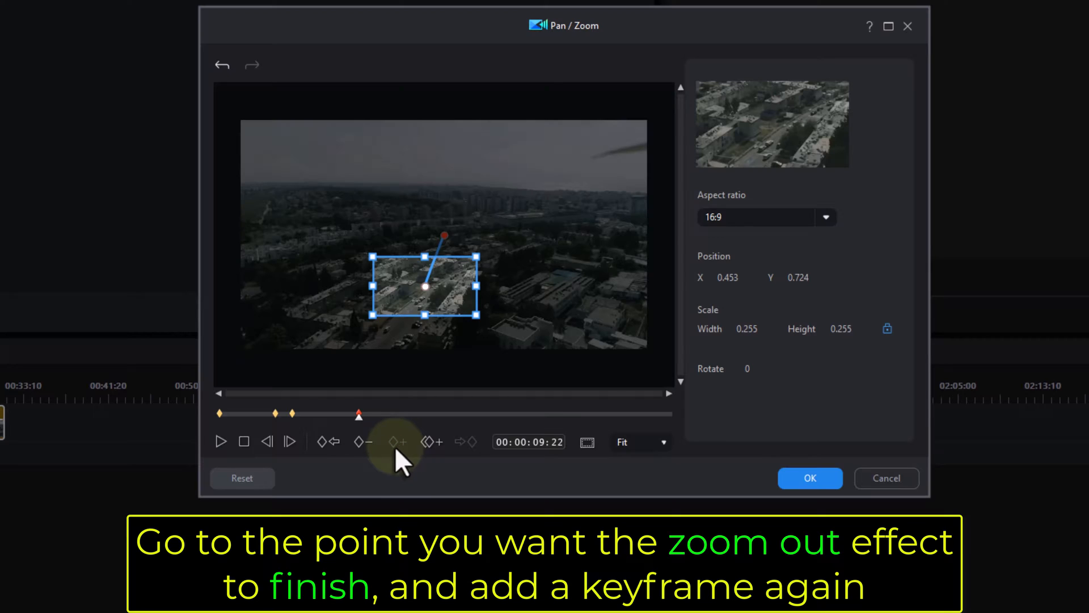
mouse_move(222, 442)
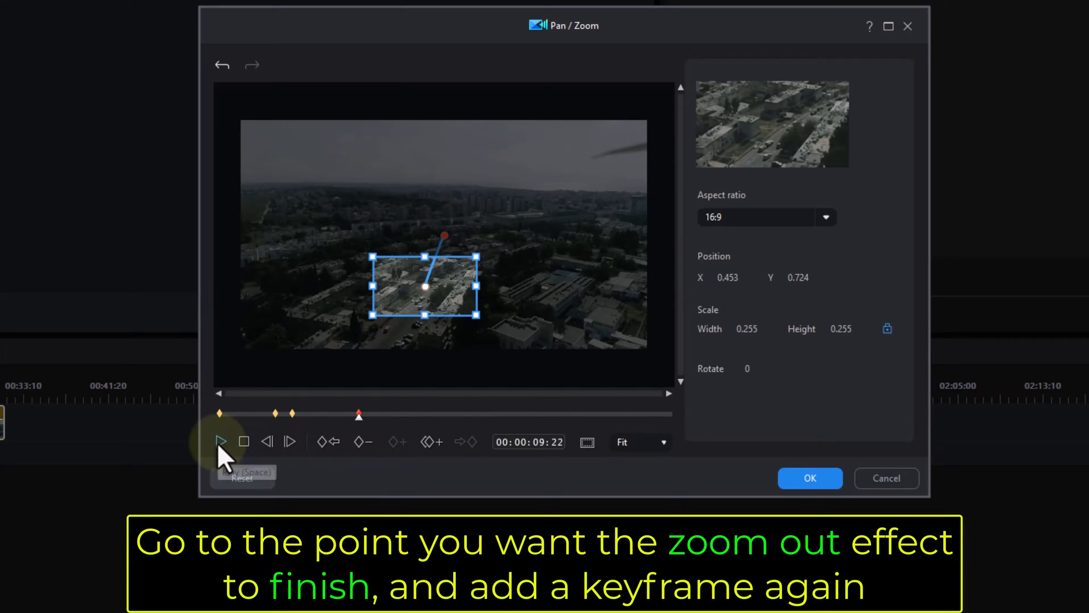
Play on to 00:00:11:09 and add a keyframe where the zoom-out ends
click(221, 441)
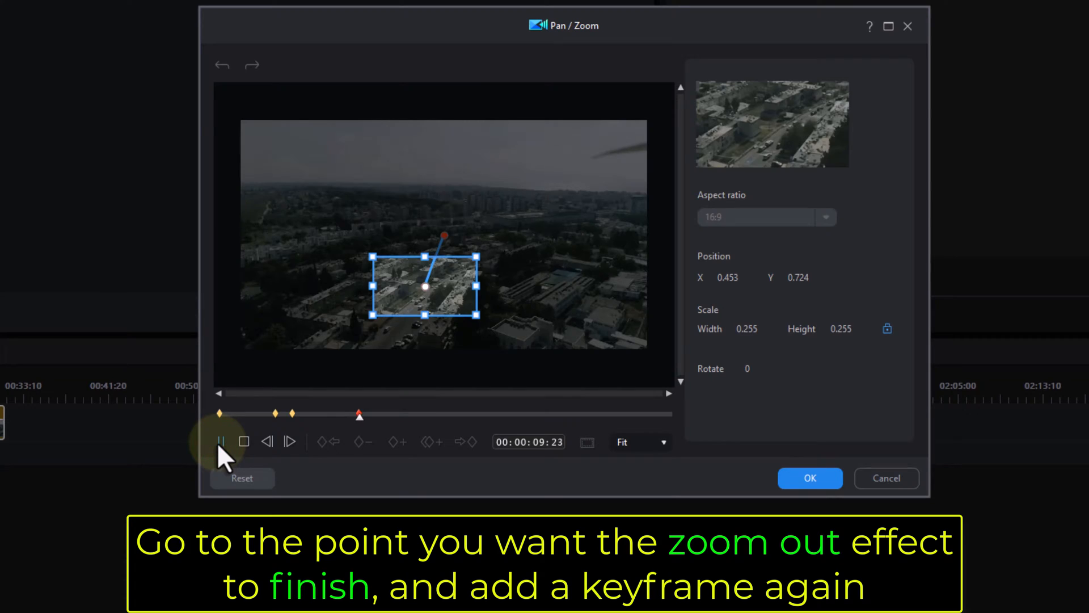
click(221, 441)
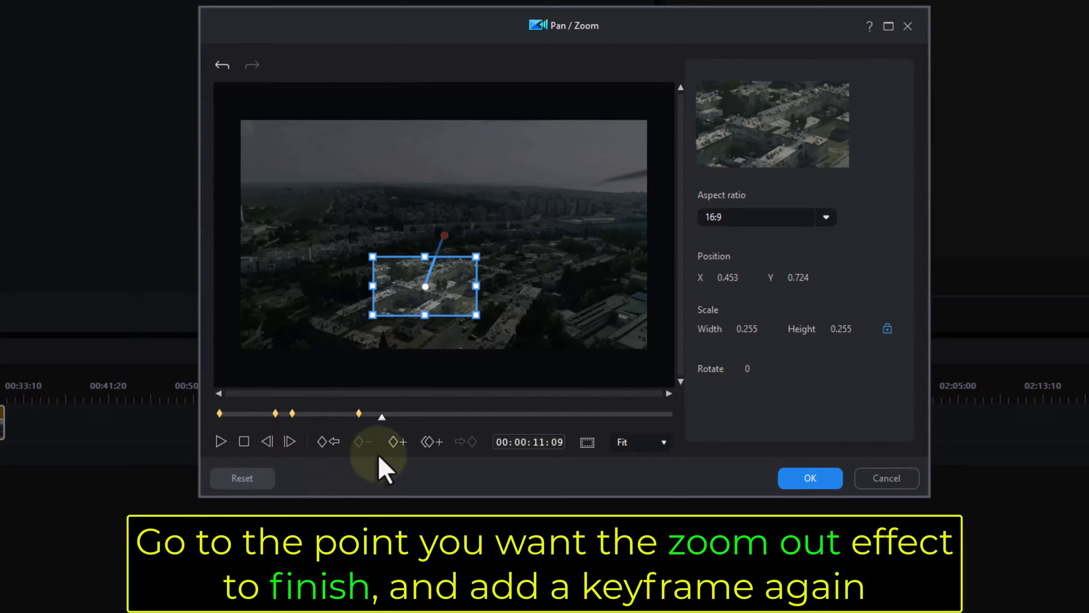
click(396, 441)
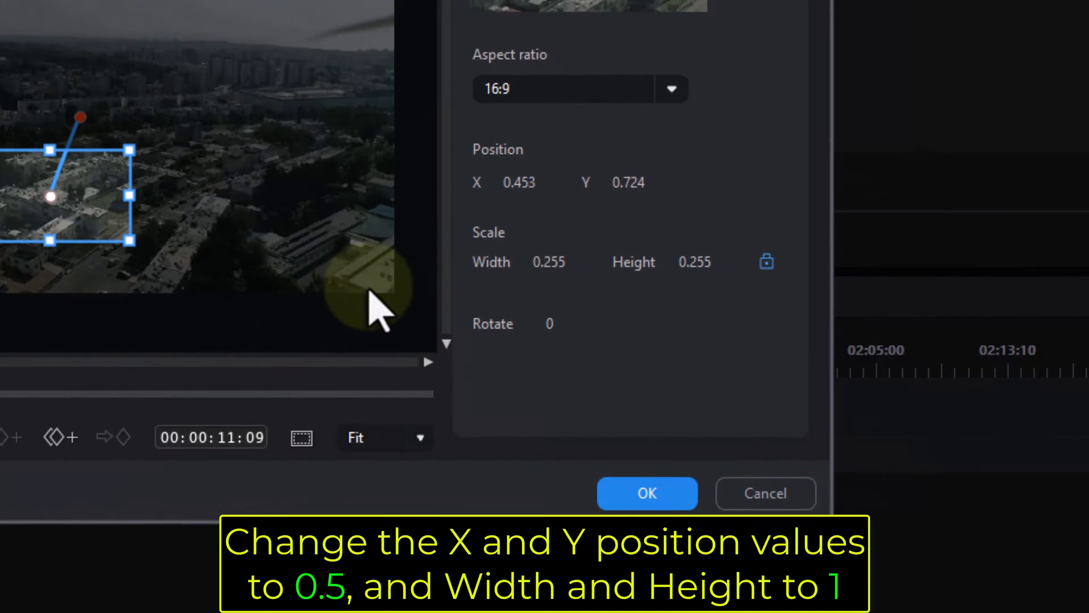
Set the 11:09 keyframe to position X/Y 0.5 at full-size scale 1 and confirm with OK
click(518, 181)
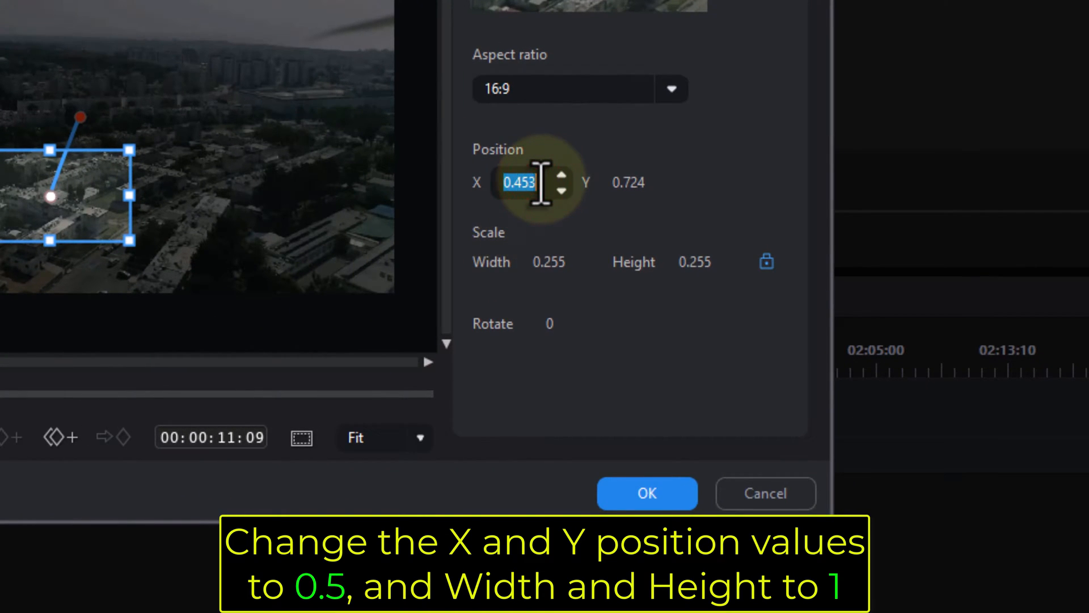
text(0.5)
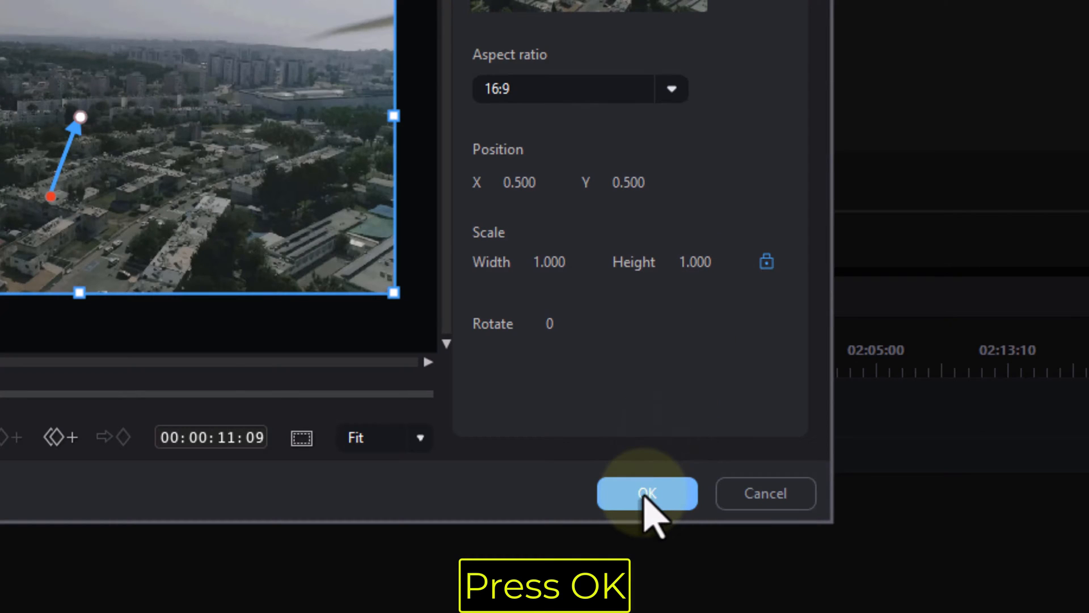
click(645, 494)
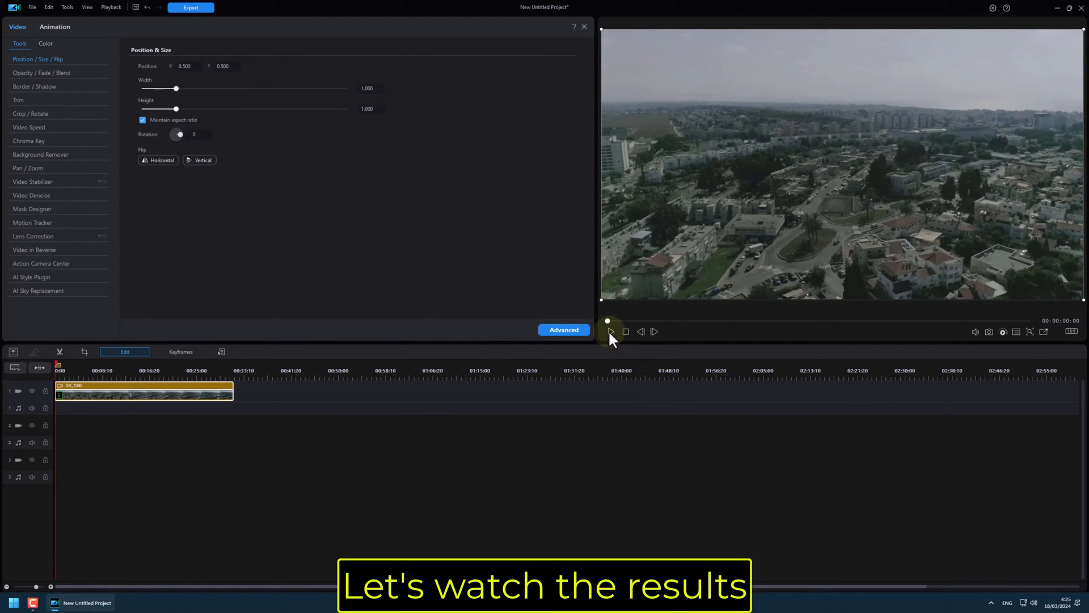
mouse_move(610, 333)
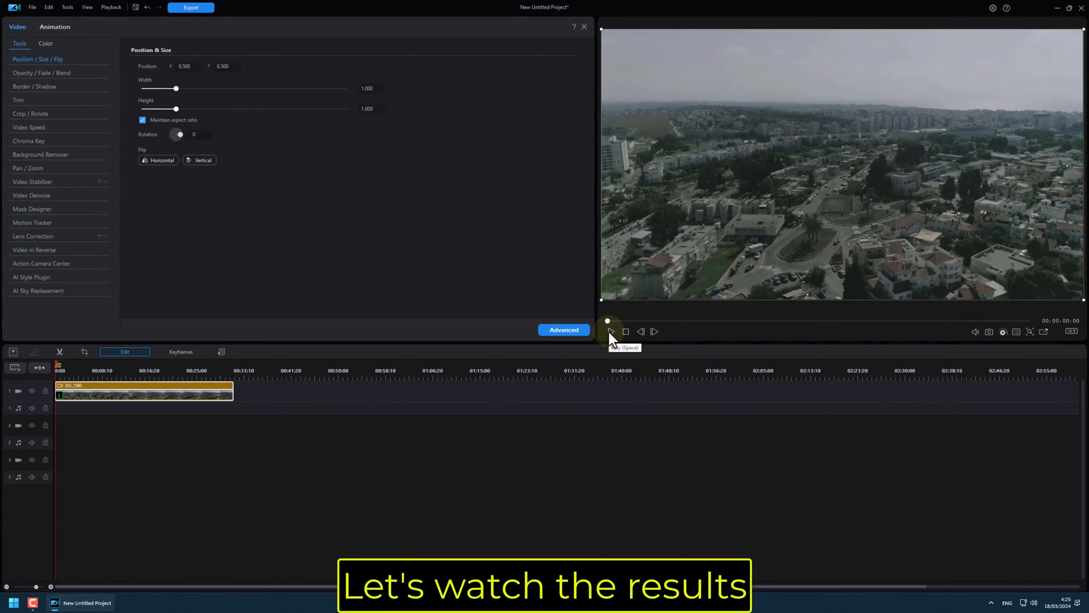
click(611, 332)
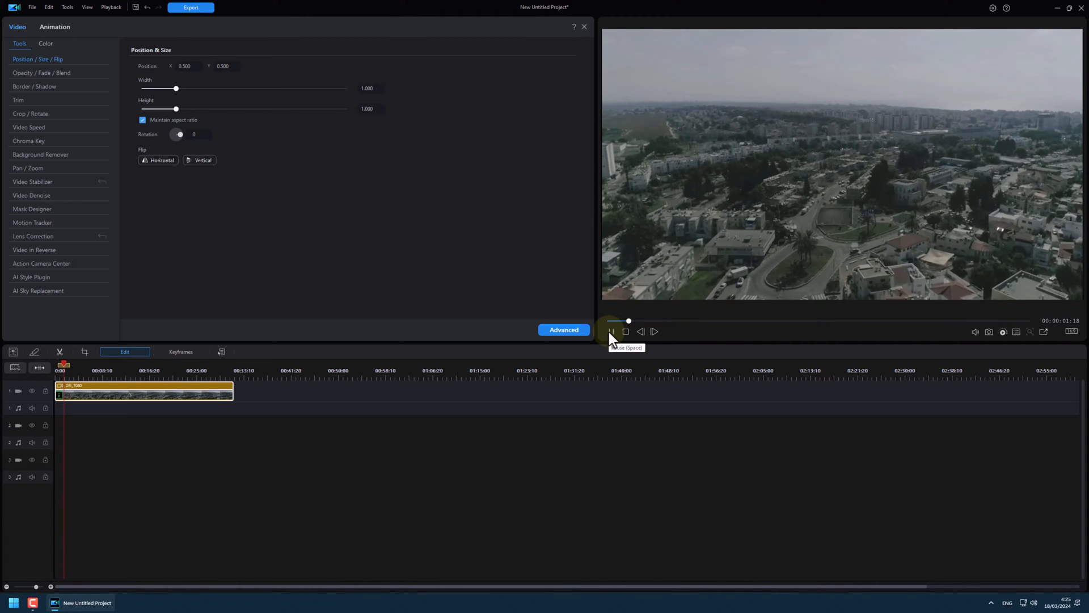